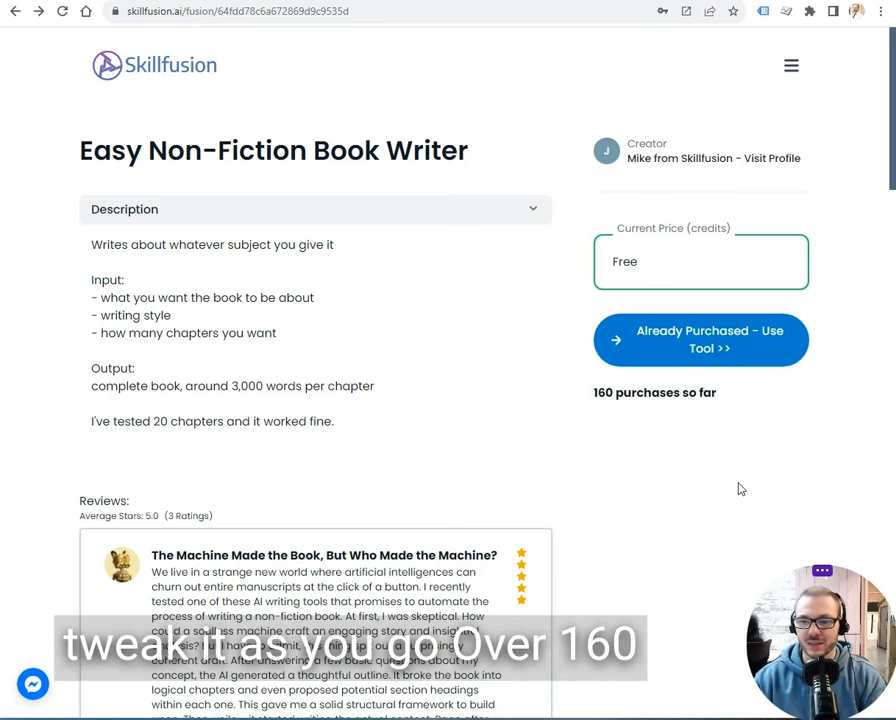
mouse_move(452, 360)
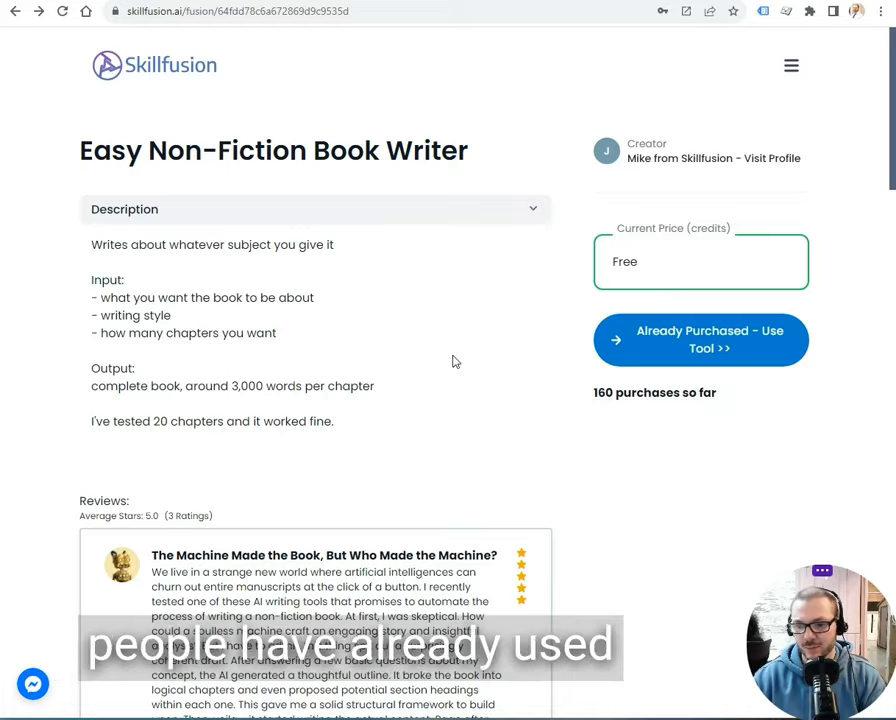
Launch the book writer tool with 'growing your business' as the topic, briefly checking the site menu.
scroll(down, 3)
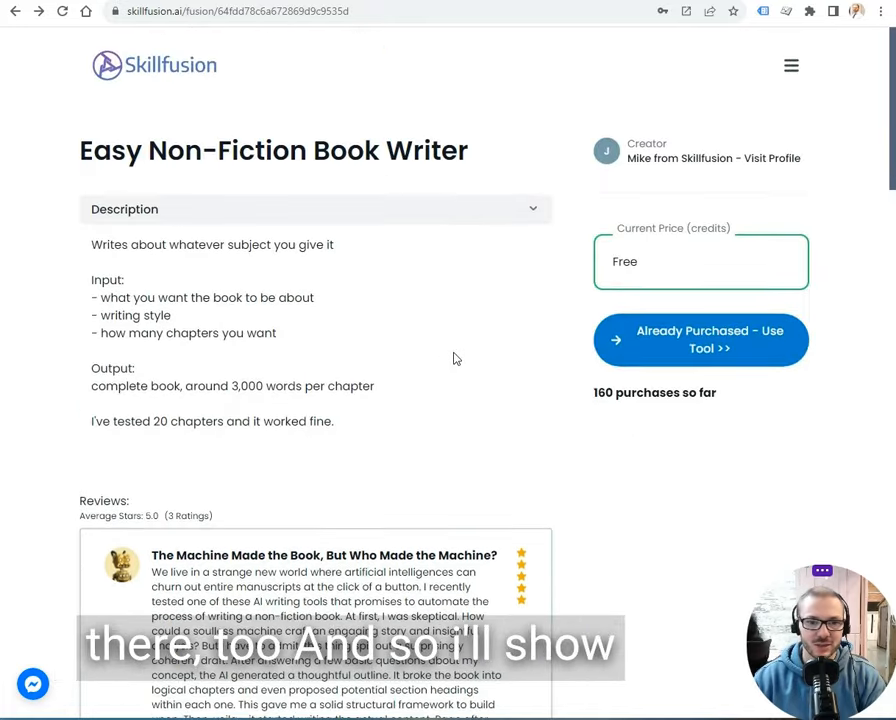
click(700, 340)
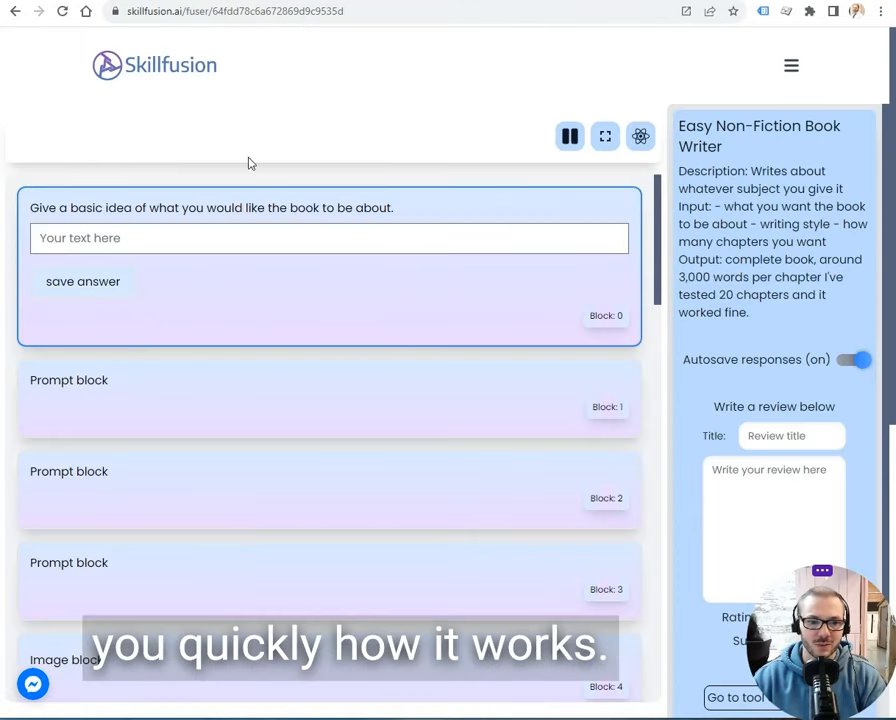
click(328, 238)
text(growing your business)
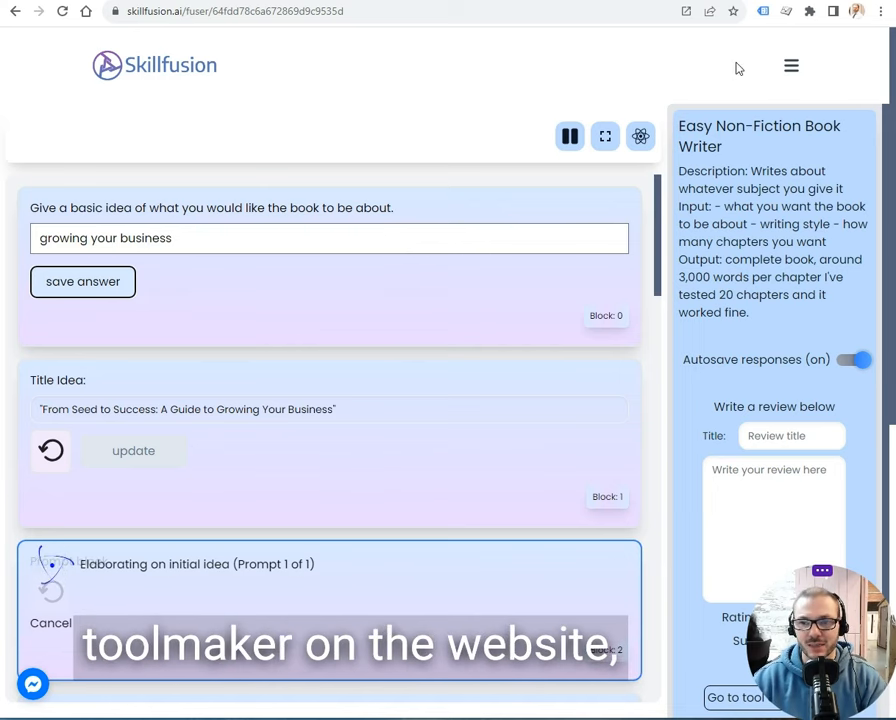
click(792, 66)
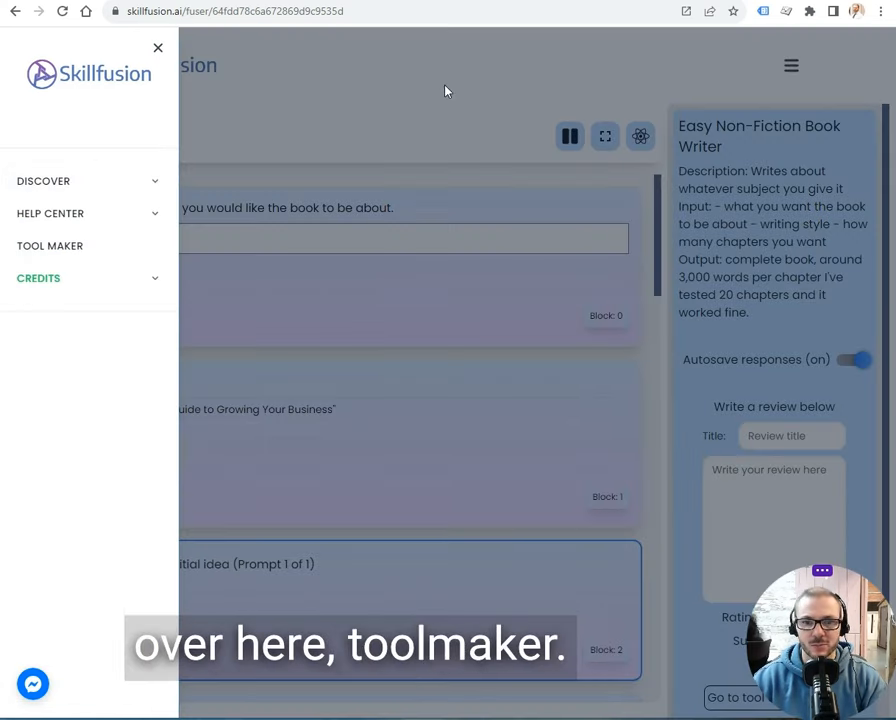
click(156, 48)
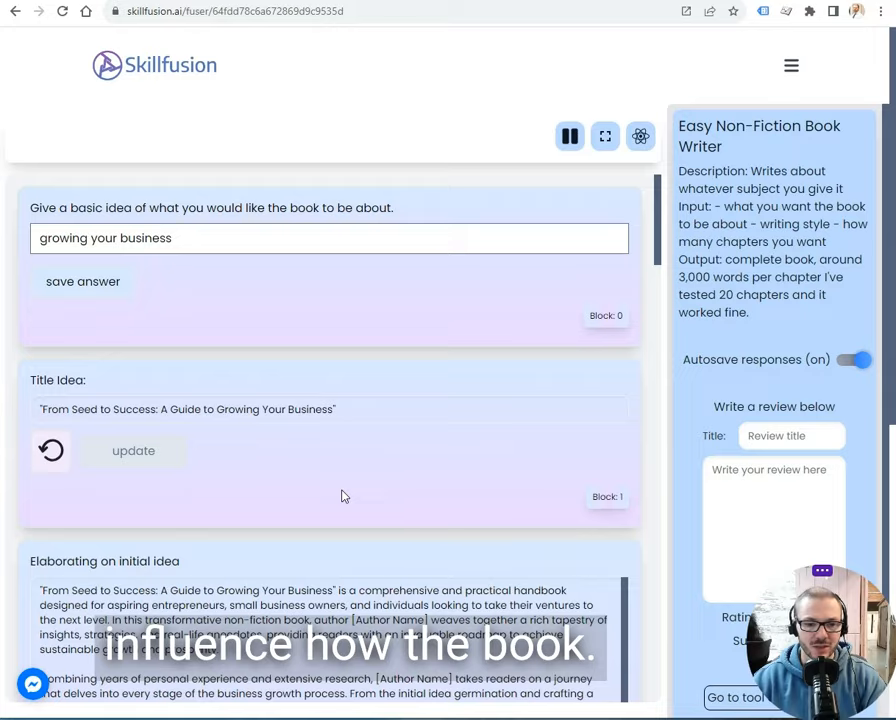
scroll(down, 3)
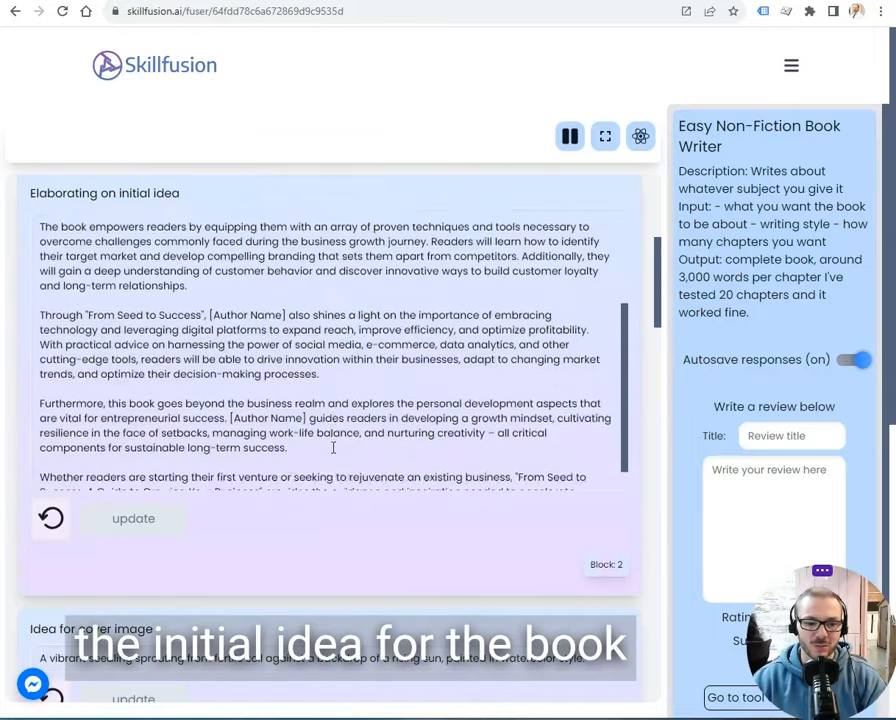
scroll(down, 3)
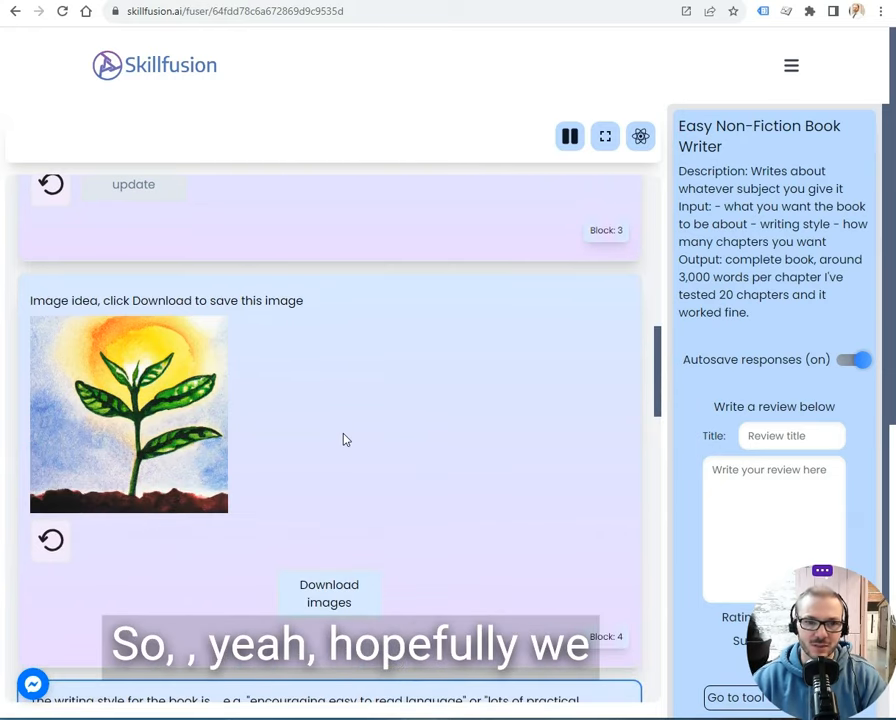
scroll(down, 3)
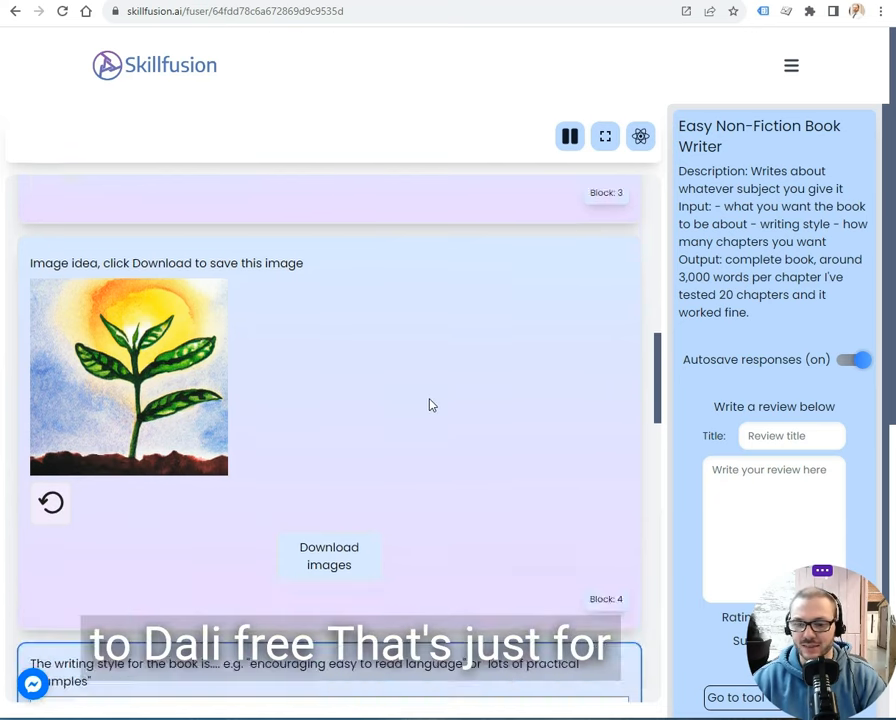
scroll(down, 3)
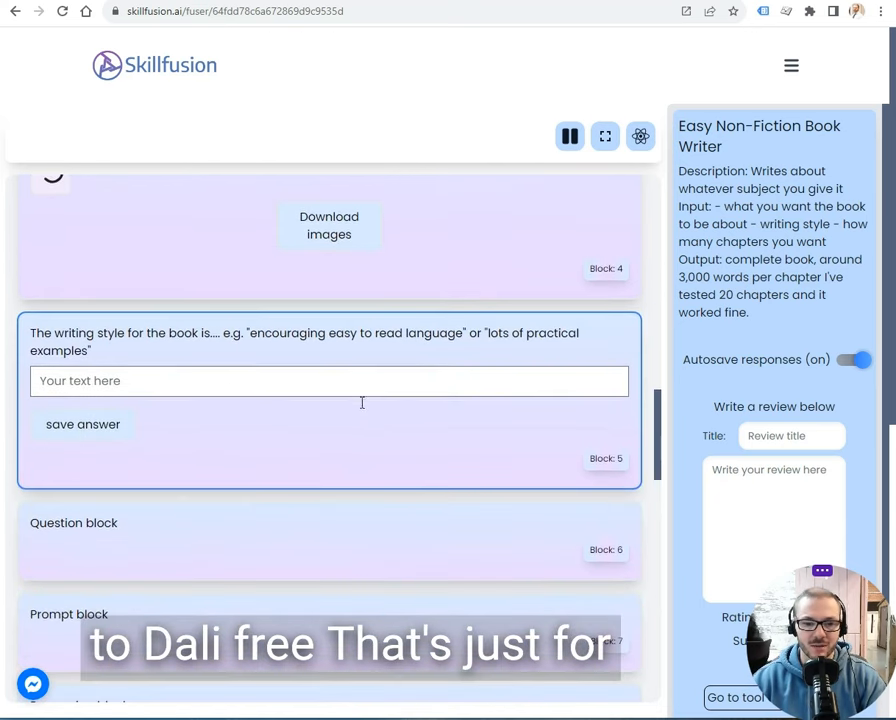
Answer 'easy and practical' for writing style and 4 for chapter count.
click(328, 380)
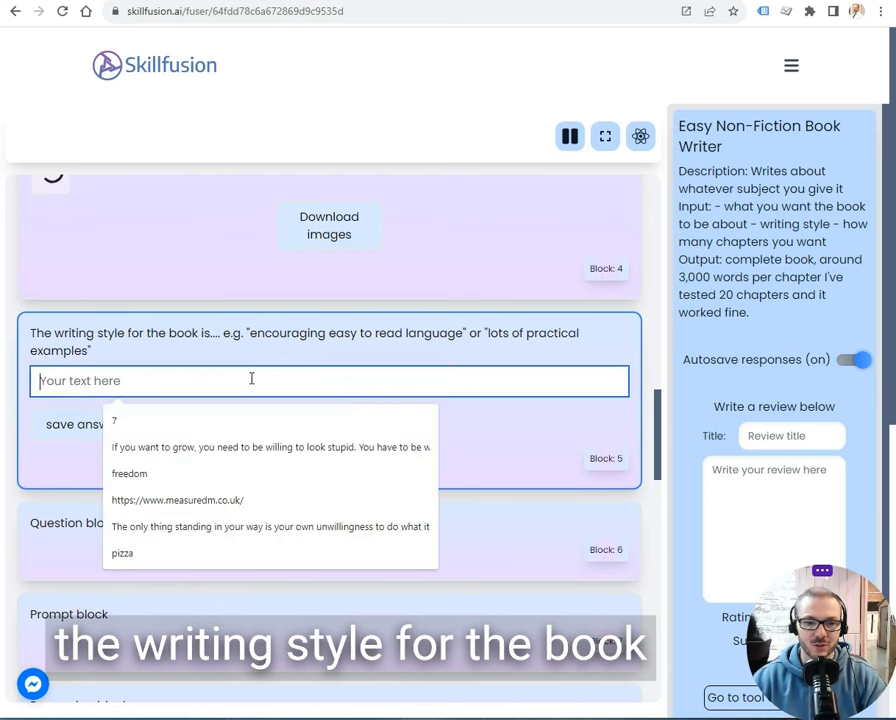
text(easy)
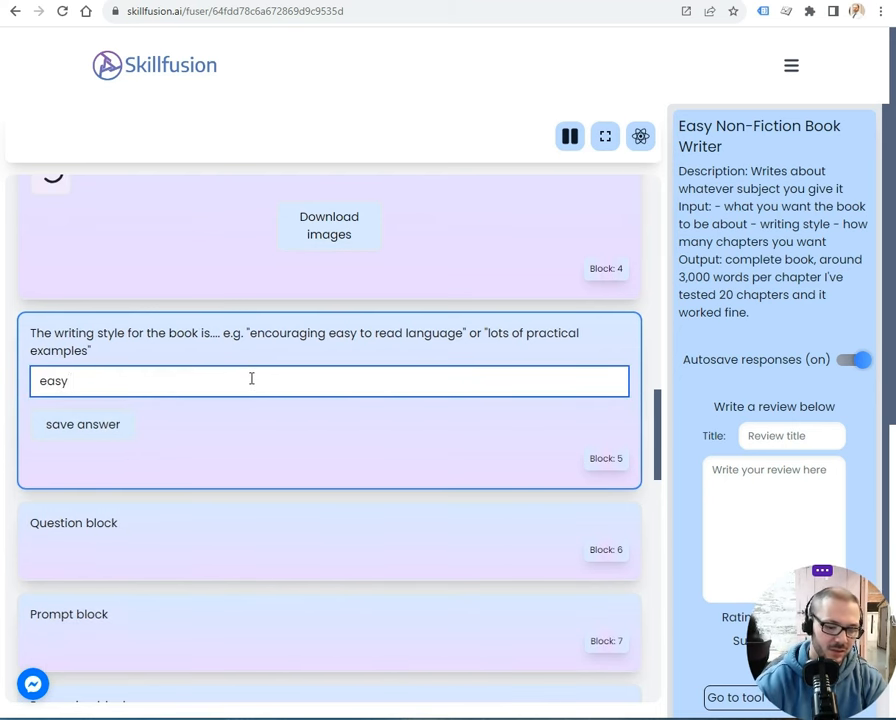
text(and practical)
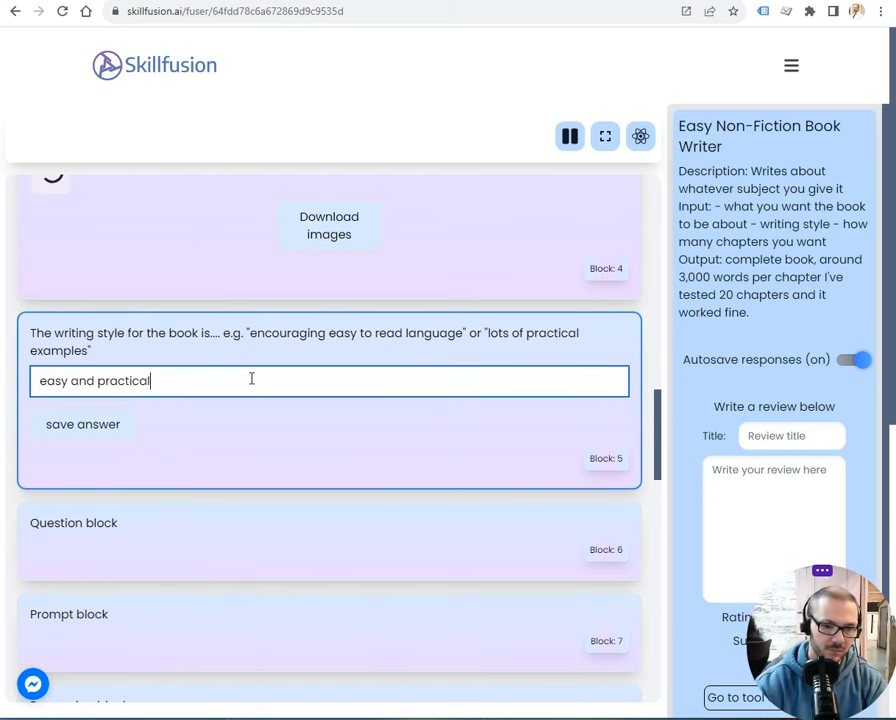
scroll(down, 3)
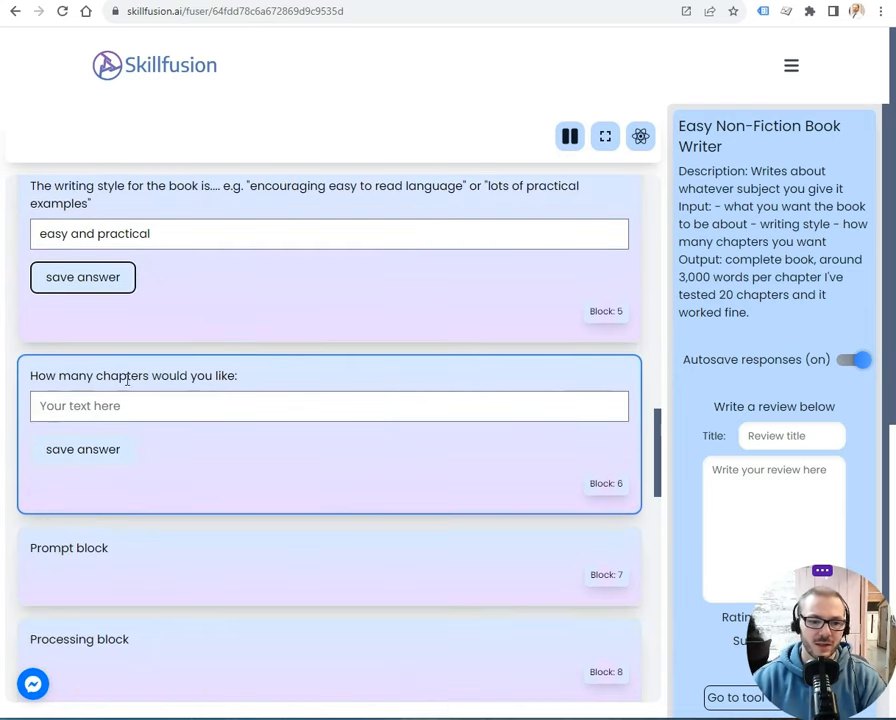
text(4)
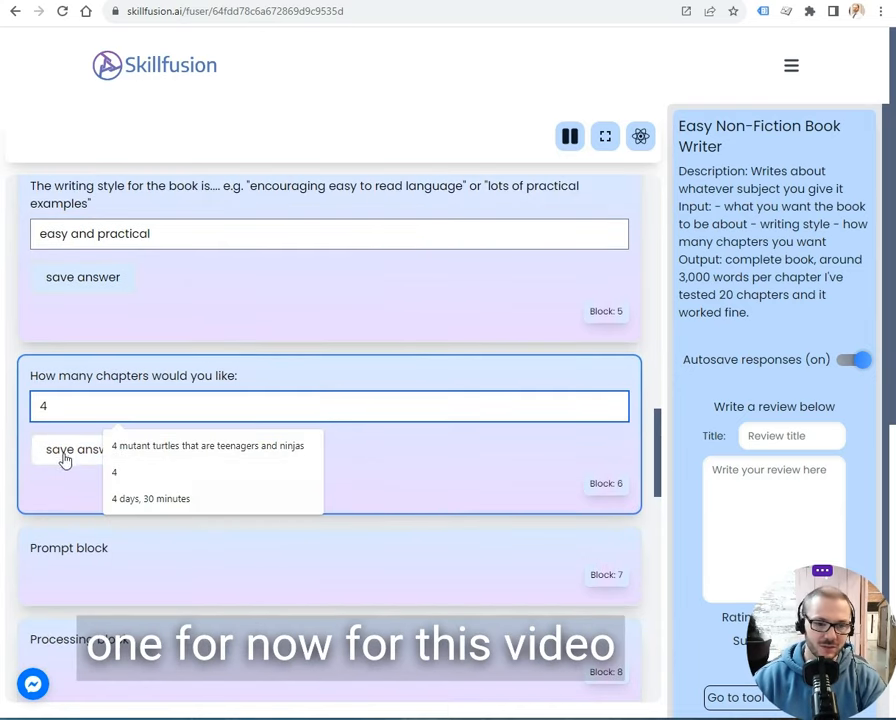
click(82, 448)
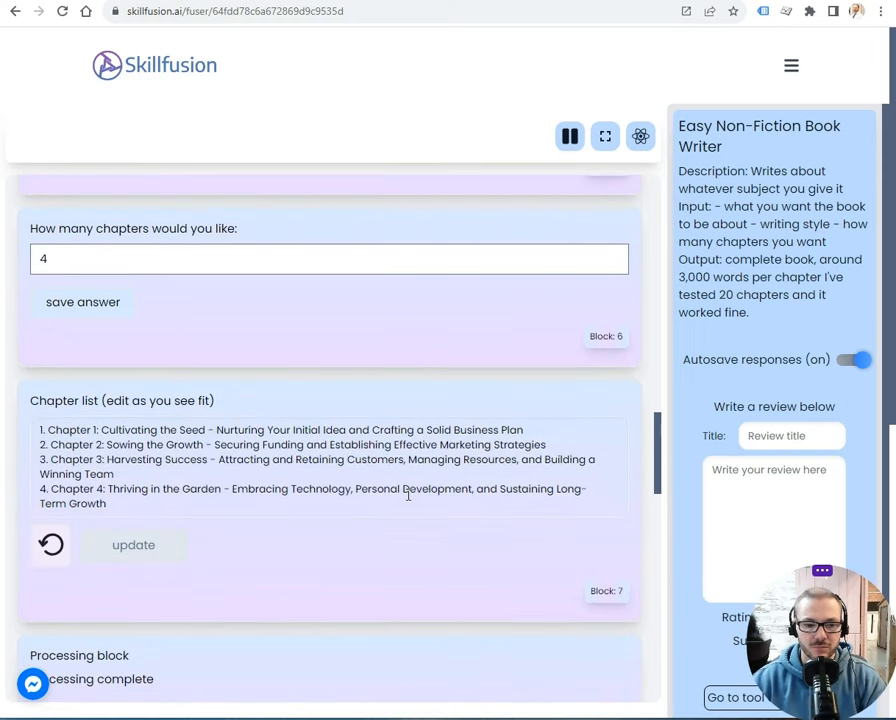
Scroll through blocks 10 and 11 as the chapter plan and detailed section plans generate.
scroll(down, 3)
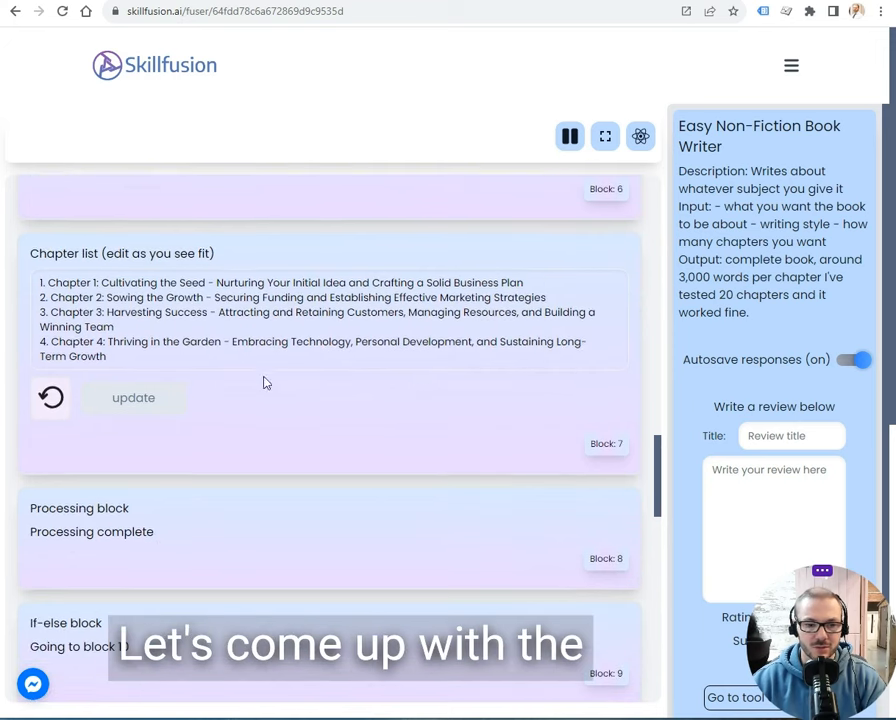
scroll(down, 3)
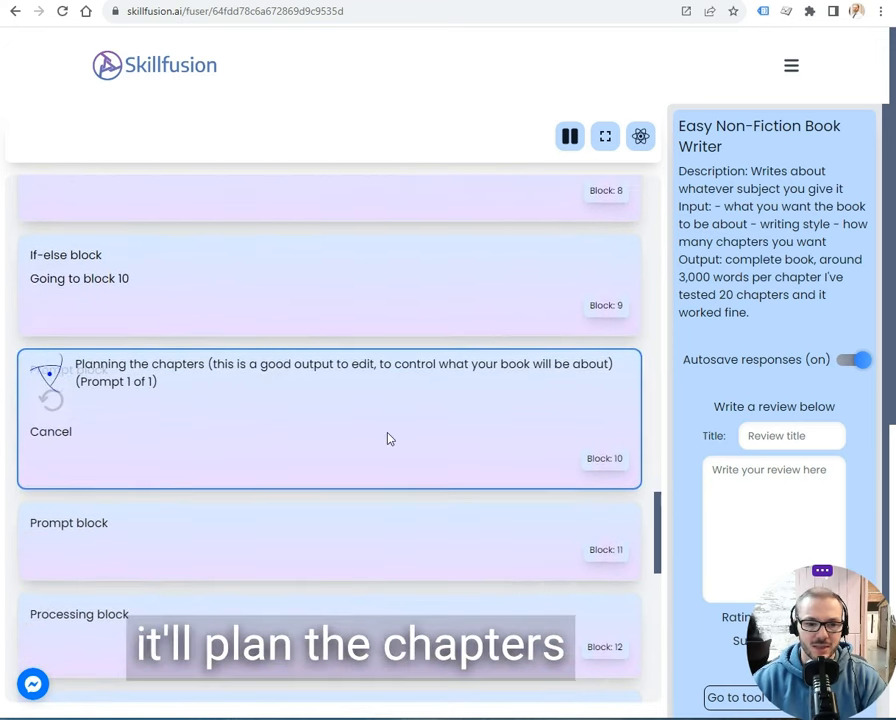
scroll(down, 3)
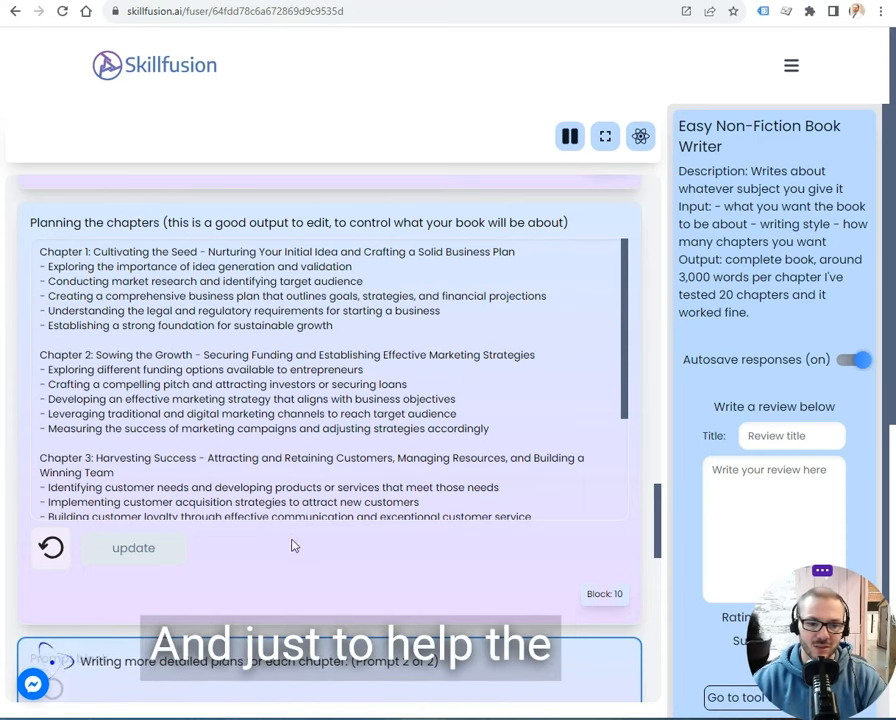
scroll(down, 3)
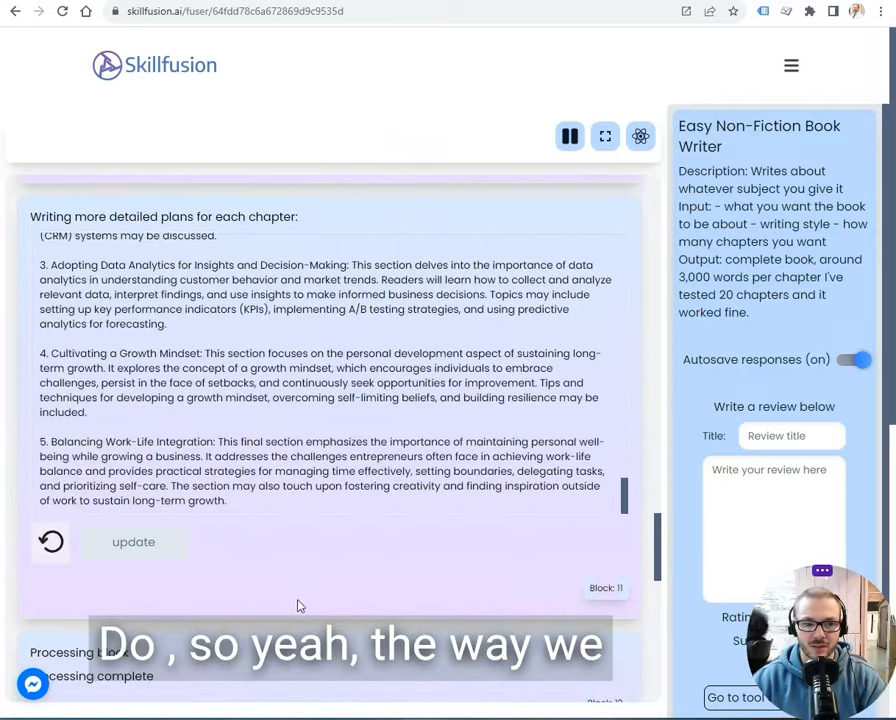
Scroll to block 13 writing the main copy on prompts 1–3 of 10.
scroll(down, 3)
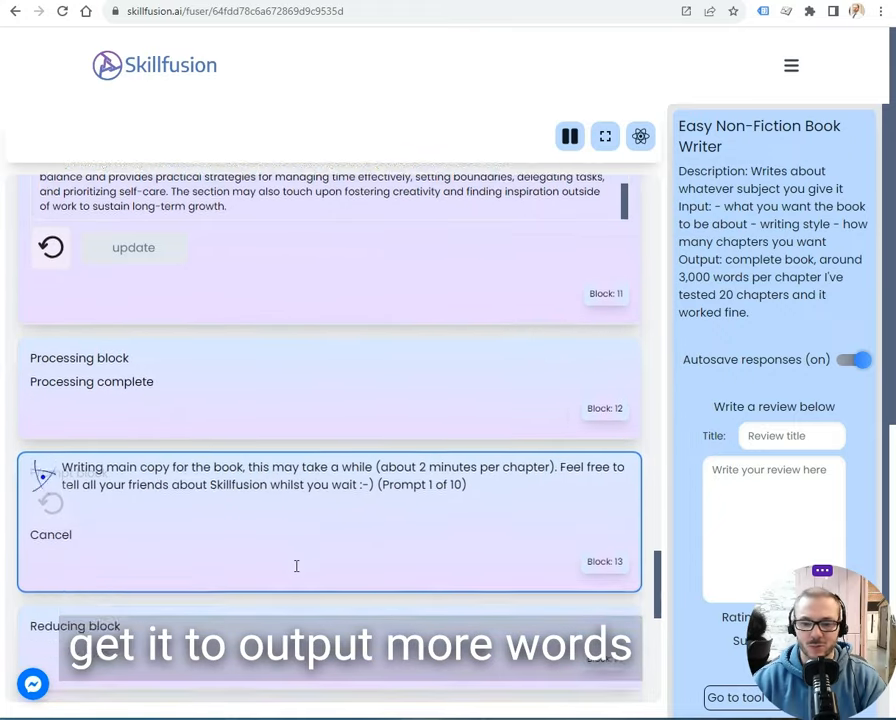
scroll(down, 3)
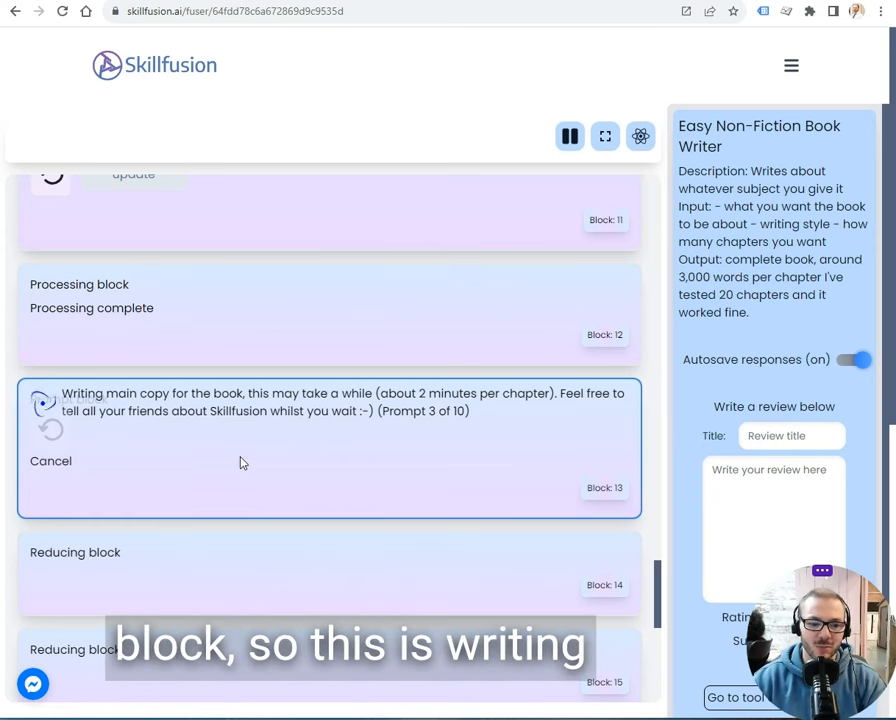
mouse_move(444, 426)
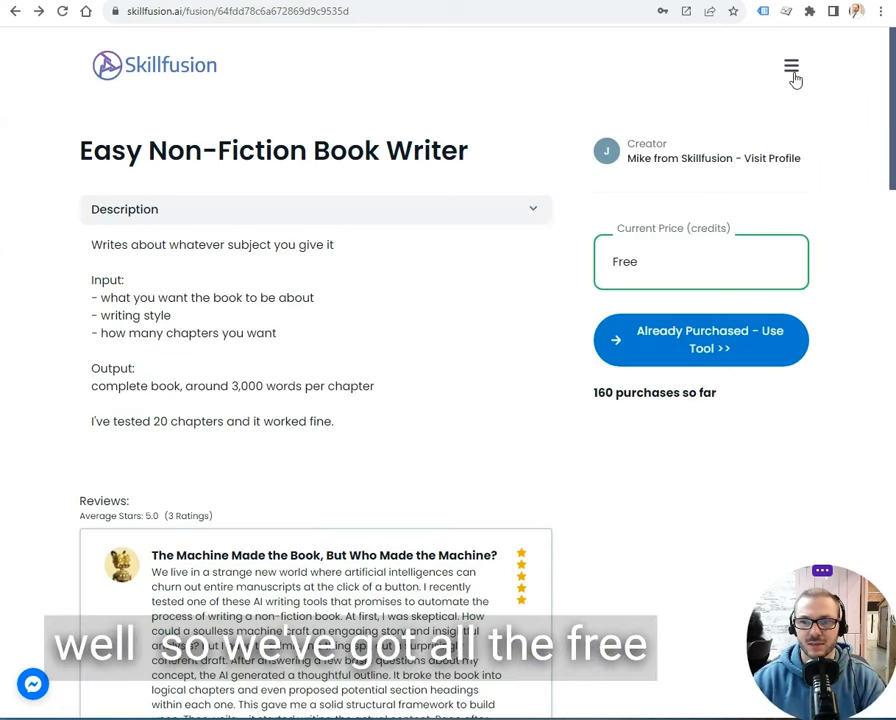
Browse the free tool catalogue cards via the site navigation menu.
click(792, 66)
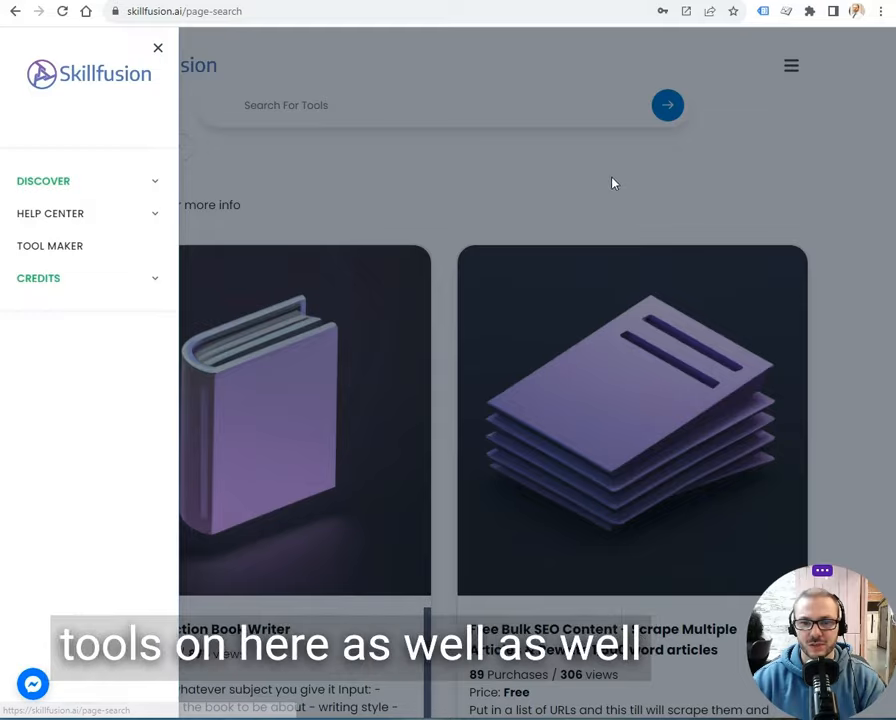
click(156, 48)
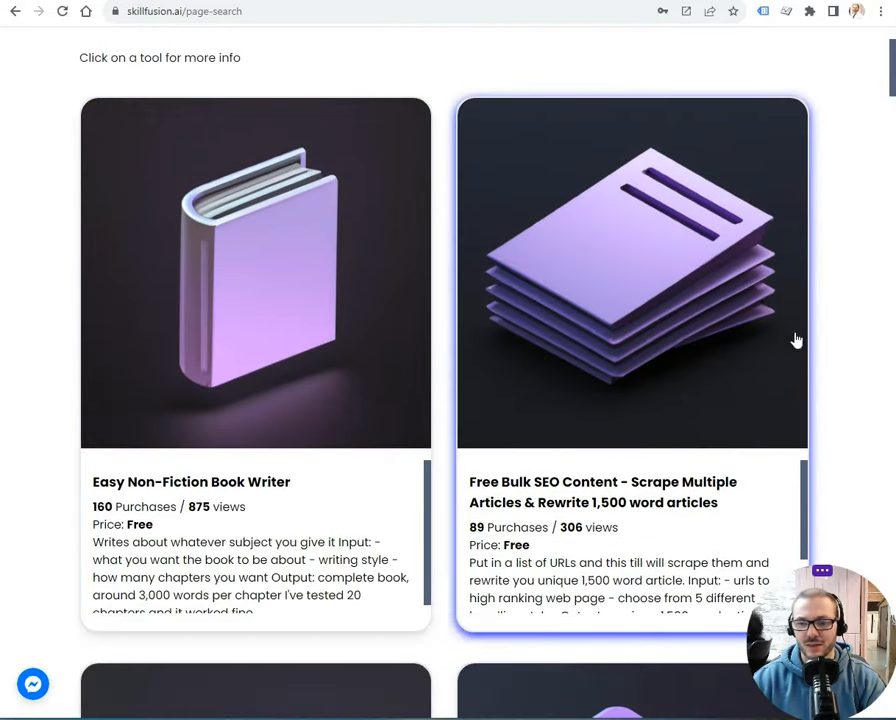
scroll(down, 3)
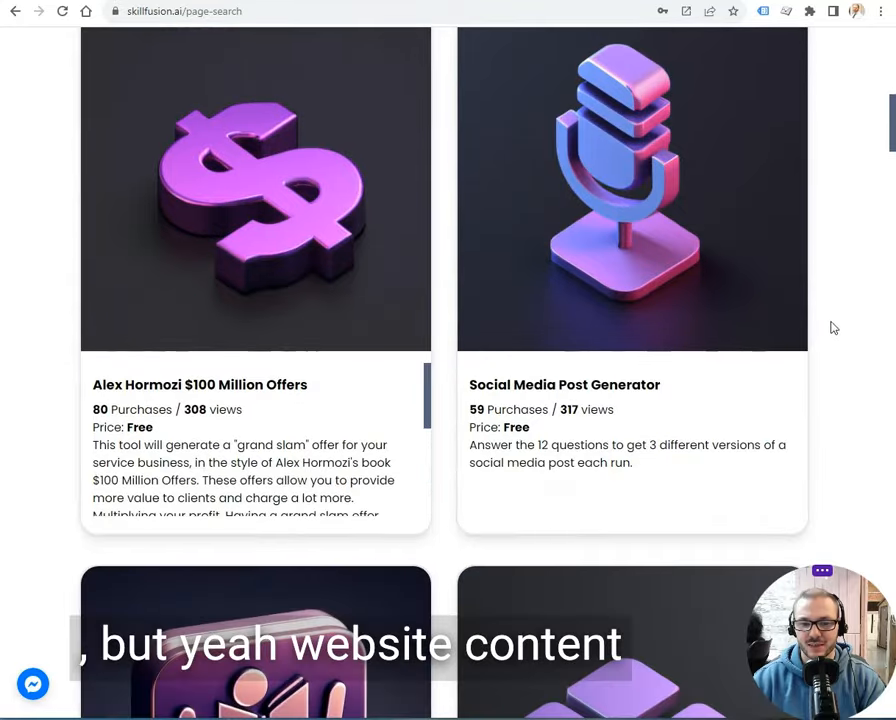
scroll(down, 3)
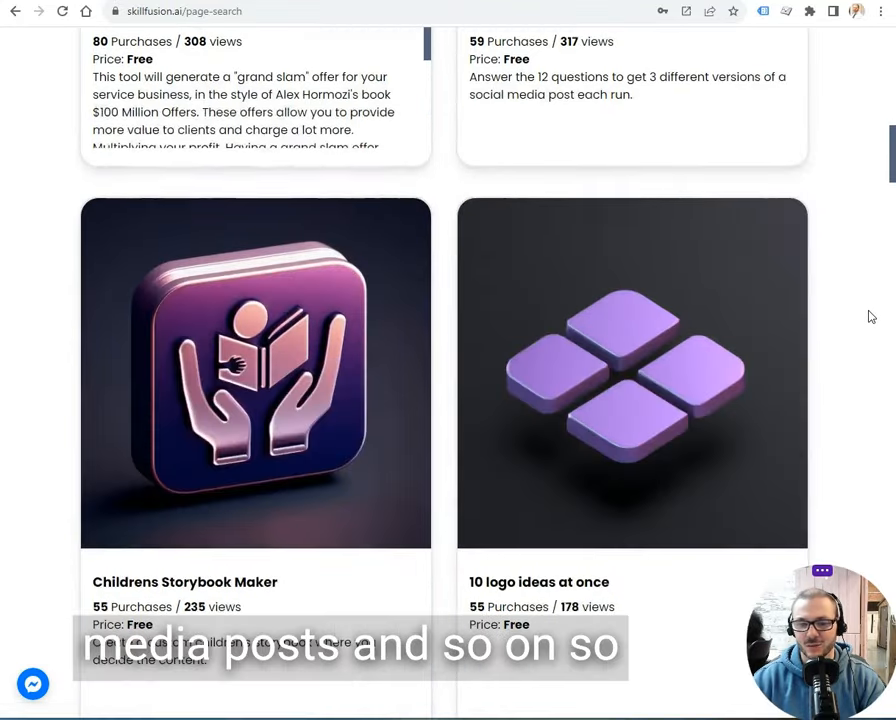
scroll(down, 3)
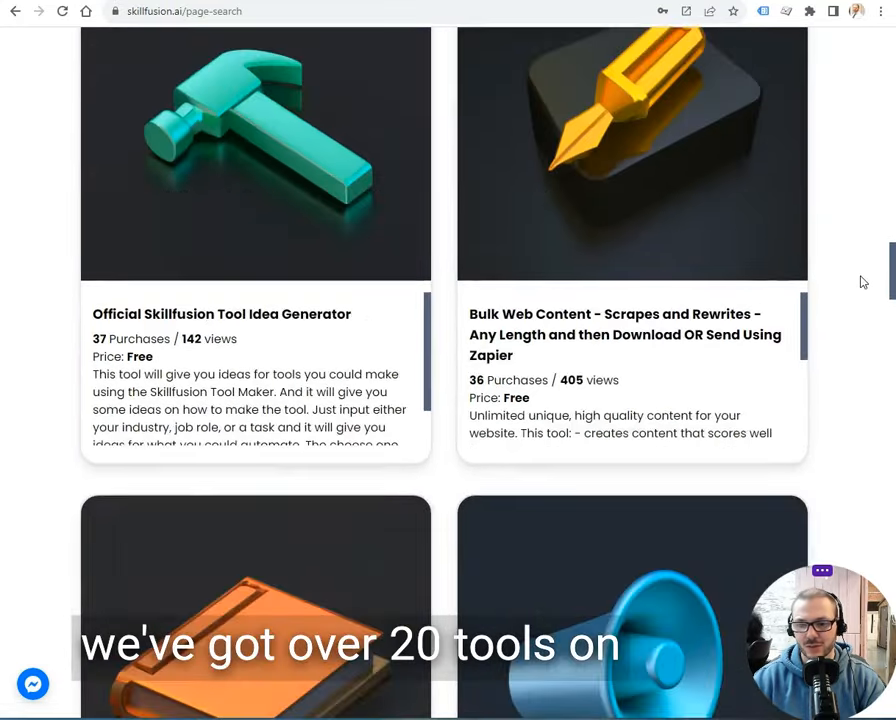
scroll(down, 3)
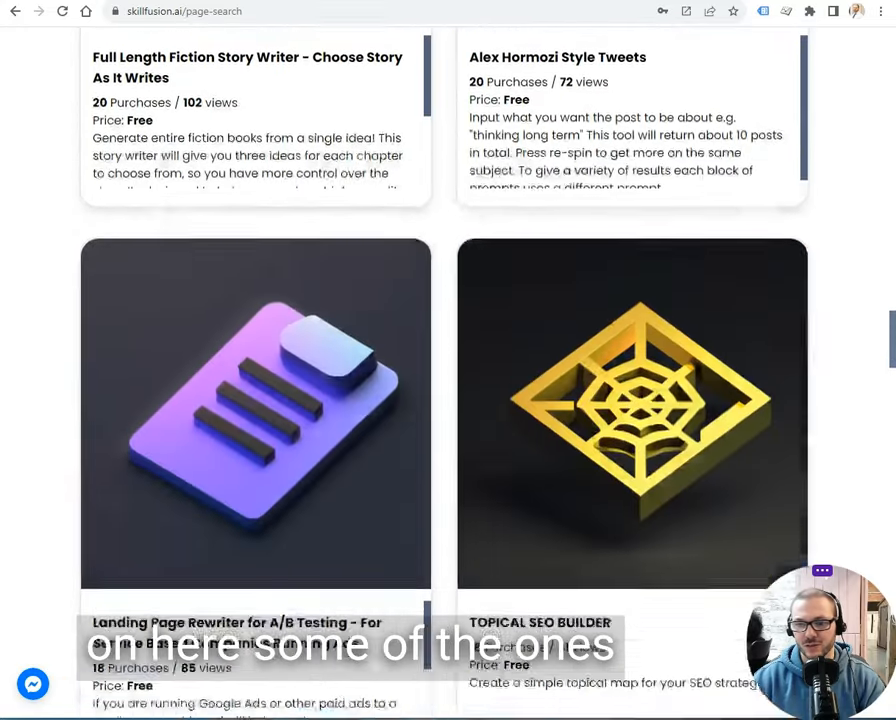
scroll(down, 3)
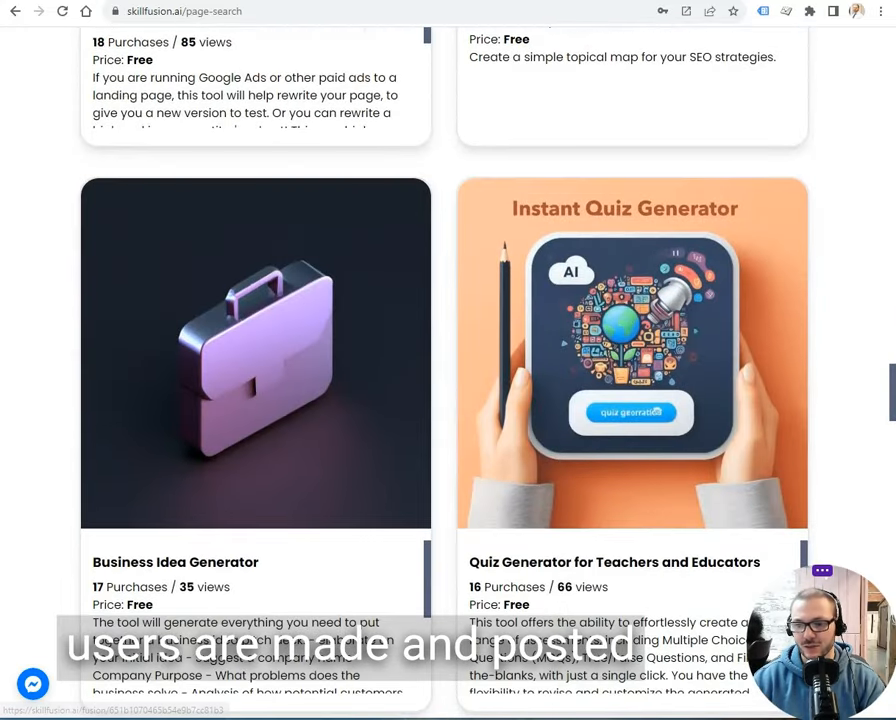
scroll(down, 3)
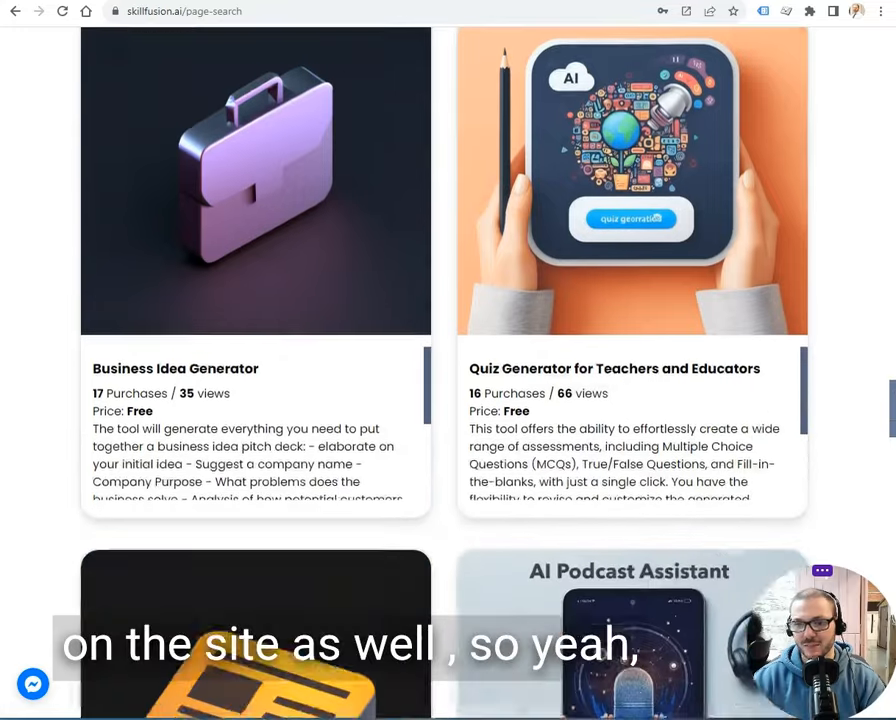
scroll(down, 3)
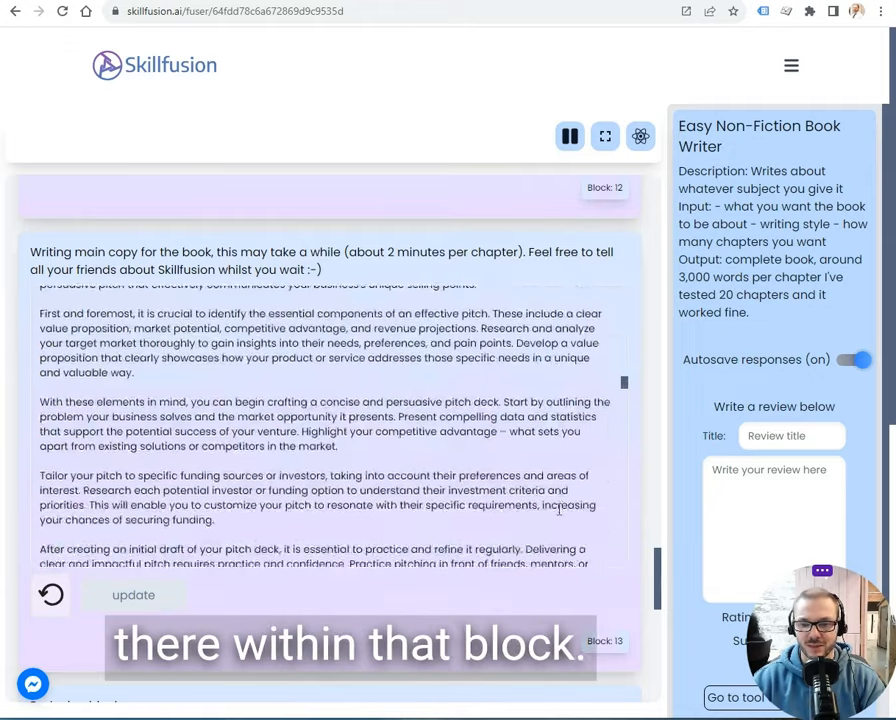
Scroll to block 17 Download options with TXT file selected and the Block_17.txt link.
scroll(down, 3)
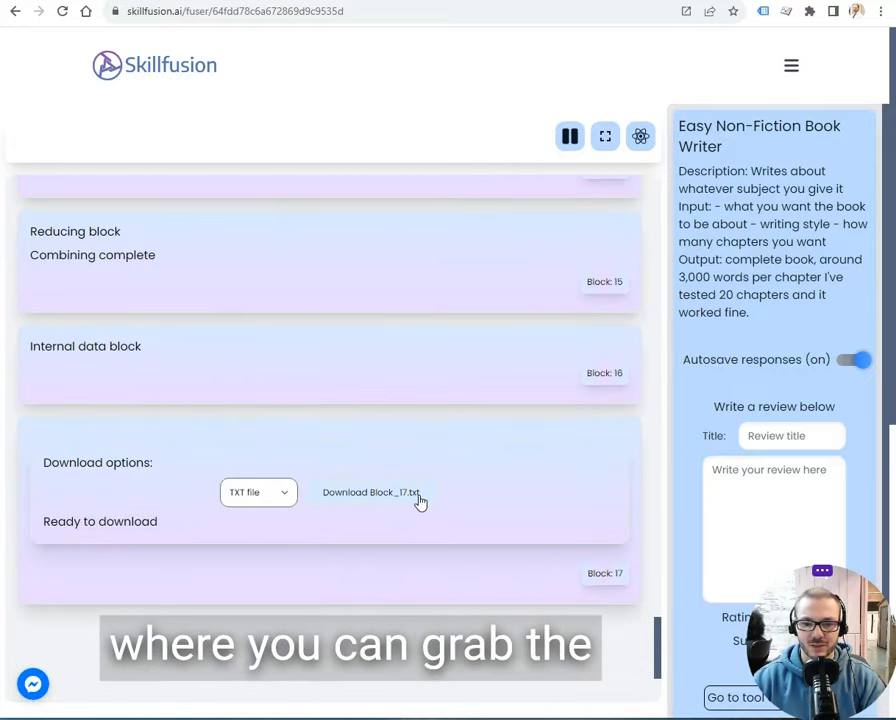
scroll(down, 3)
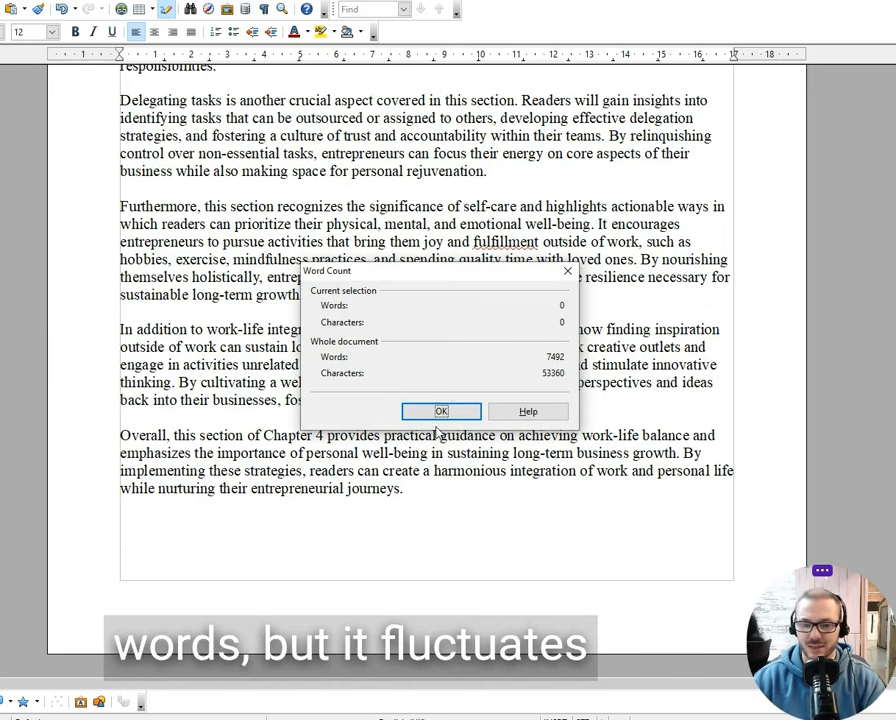
Read the 7,492-word document total and close the Word Count dialog.
click(440, 412)
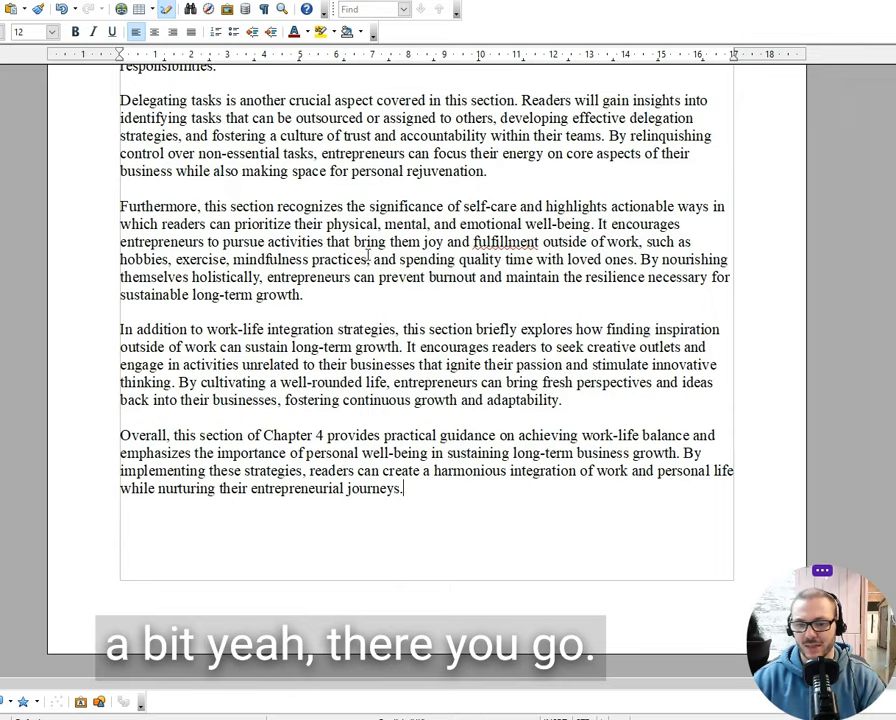